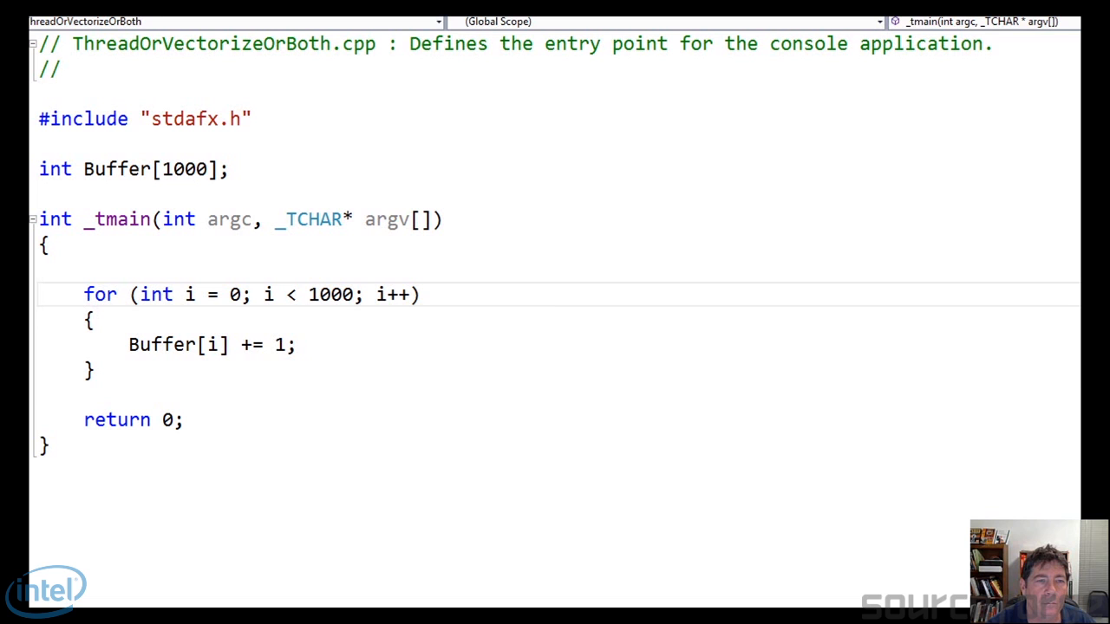
Point out the xmm1 register load in the vectorized for loop disassembly.
click(269, 6)
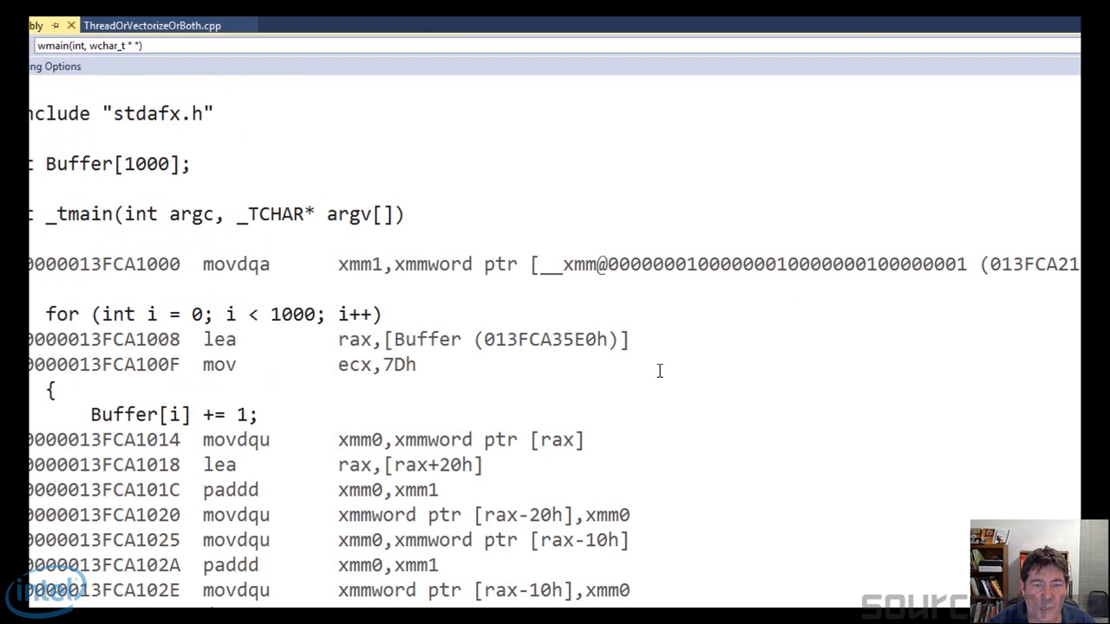
mouse_move(412, 263)
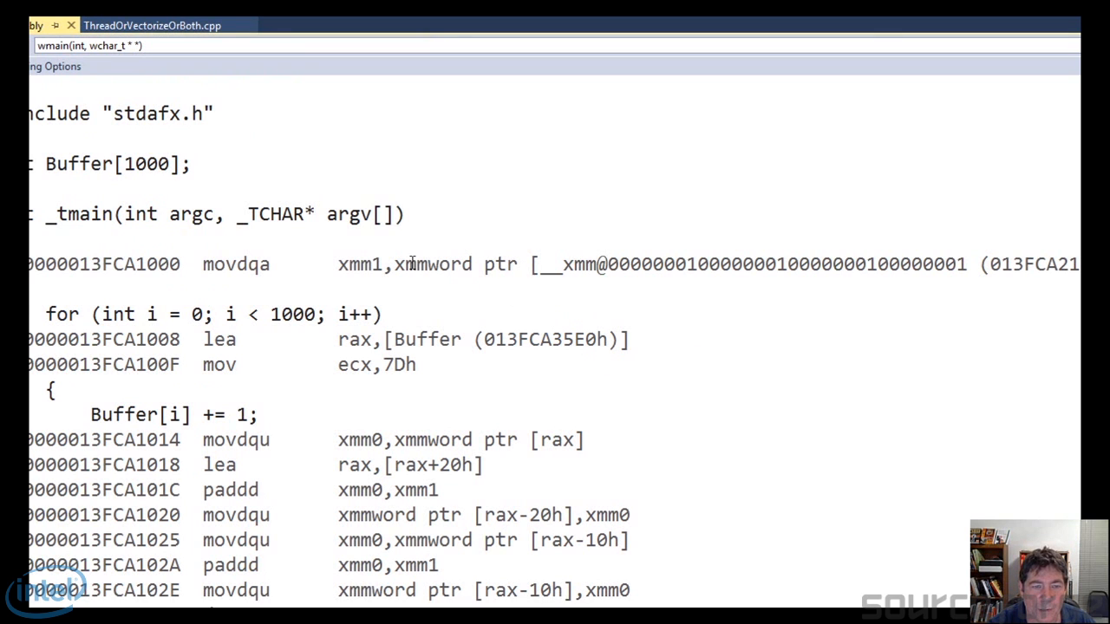
double_click(359, 265)
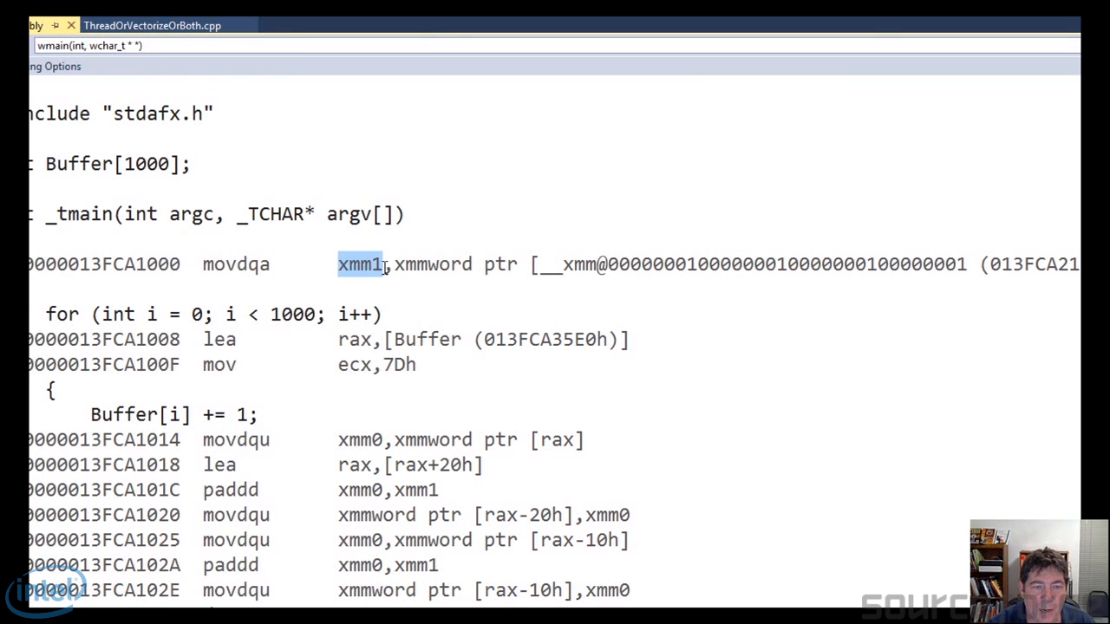
mouse_move(544, 274)
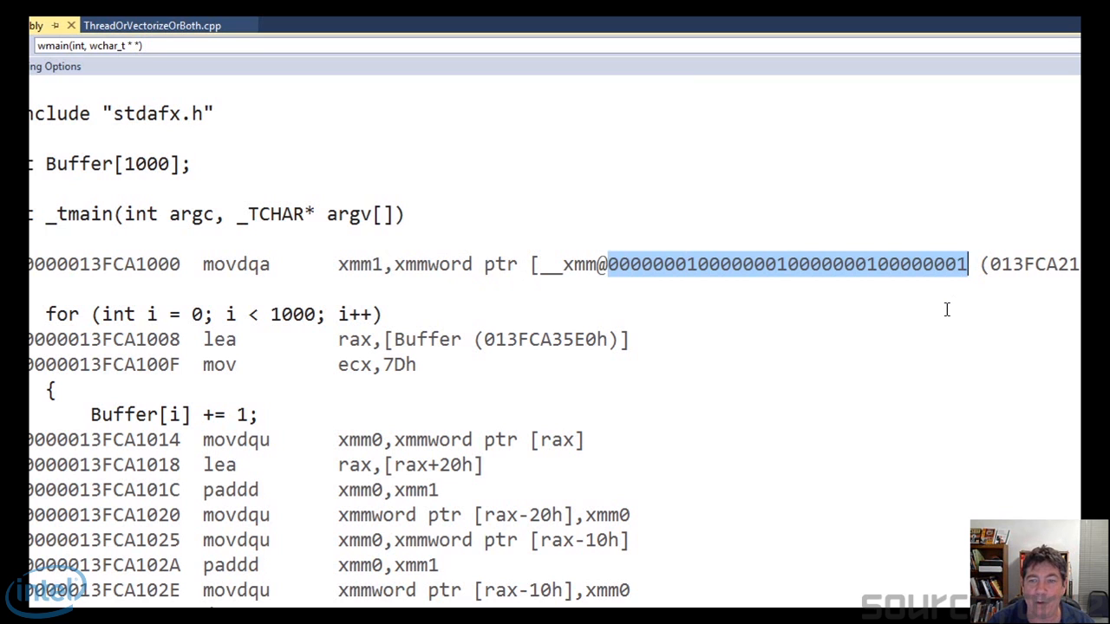
scroll(up, 3)
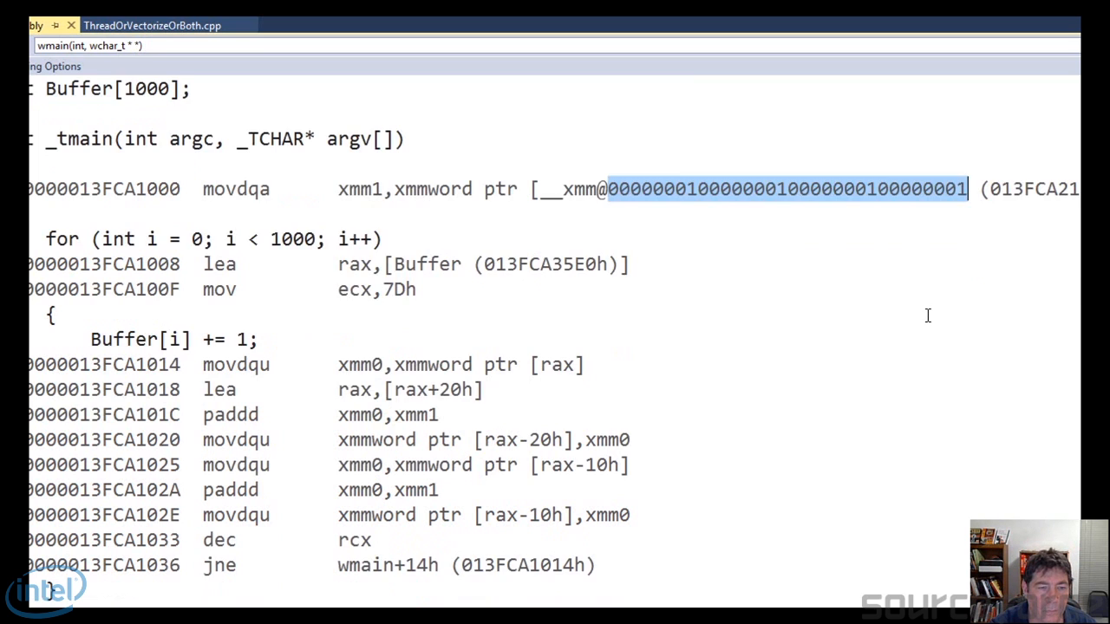
scroll(down, 3)
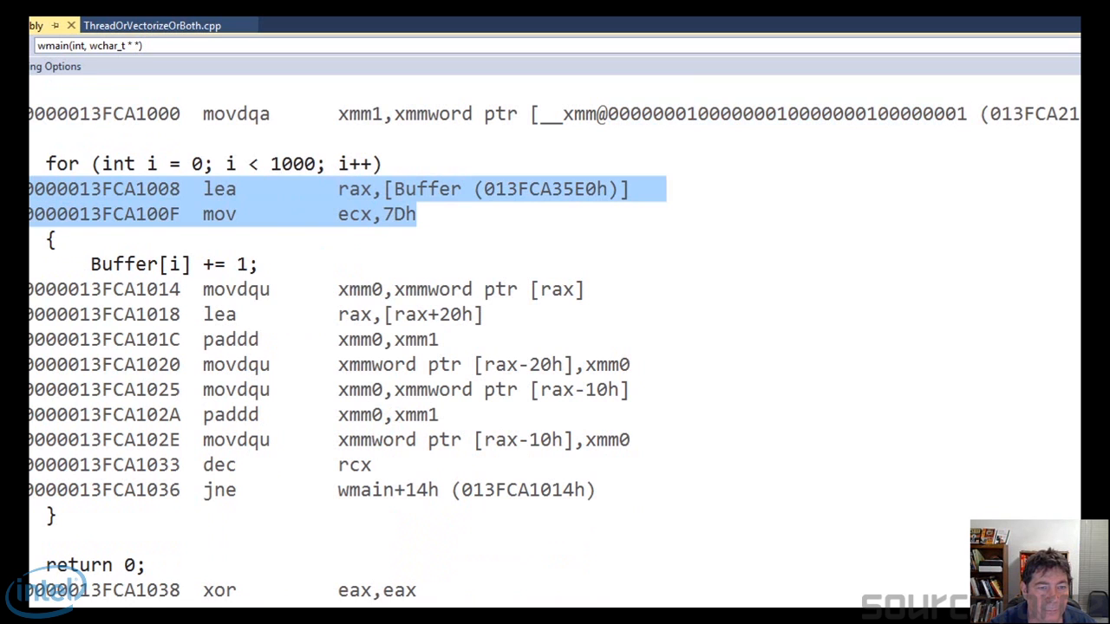
Highlight the xmm0 addition and mark the vectorized loop body instructions.
click(206, 289)
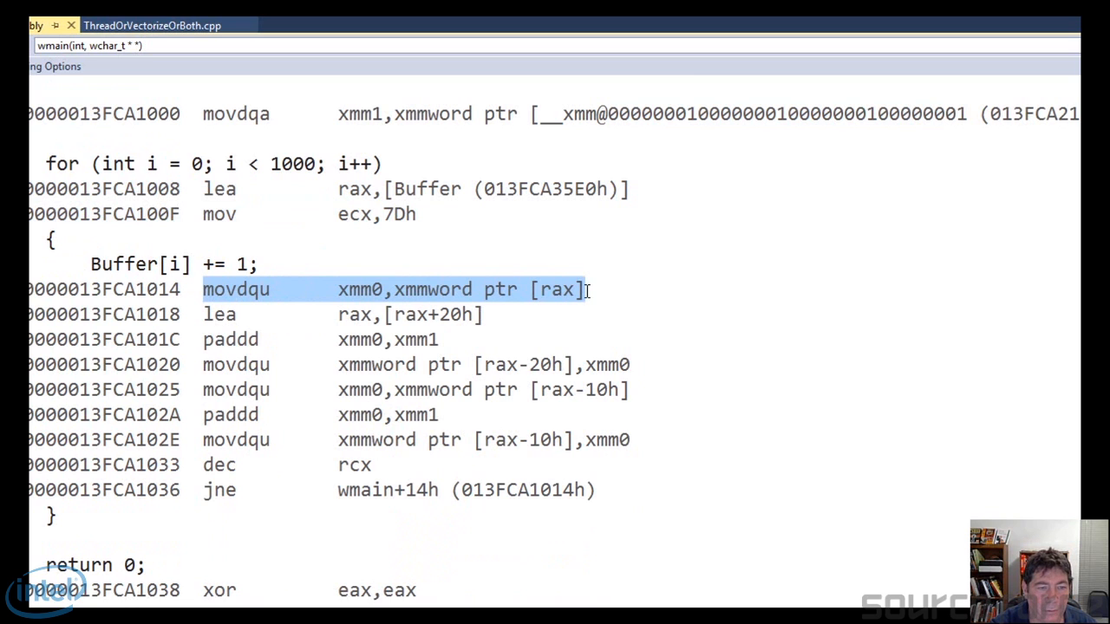
mouse_move(467, 341)
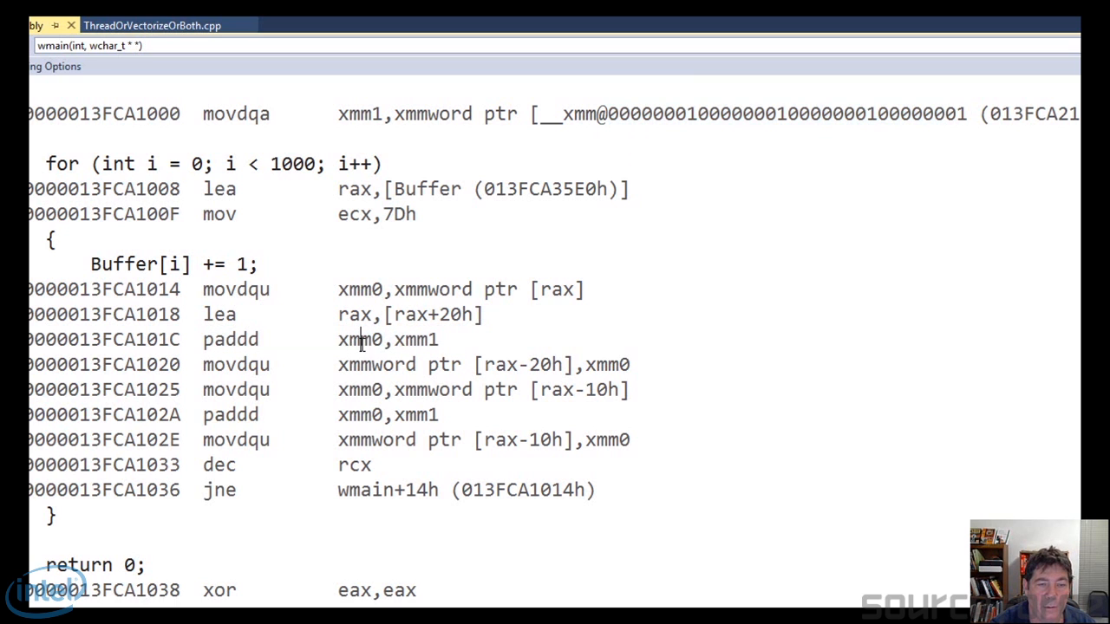
double_click(360, 339)
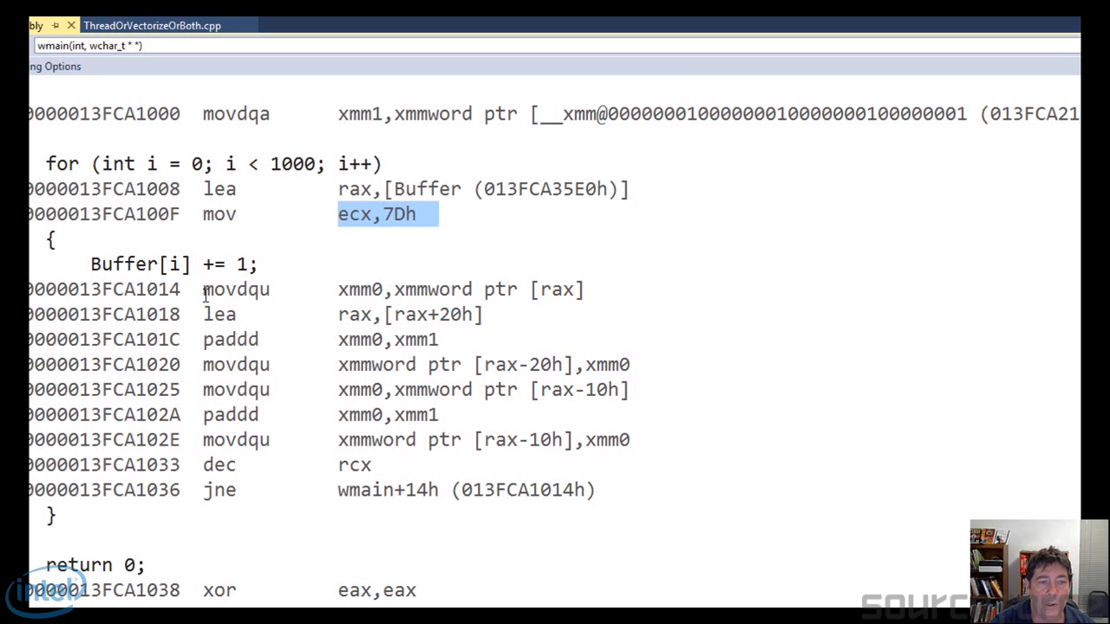
drag(203, 289, 393, 464)
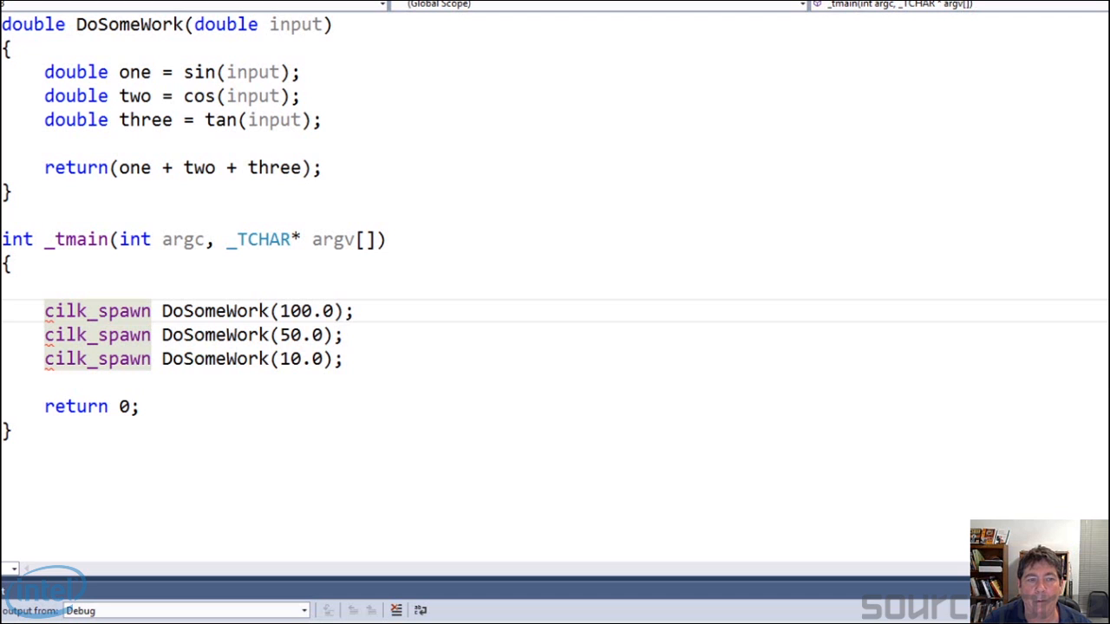
mouse_move(509, 439)
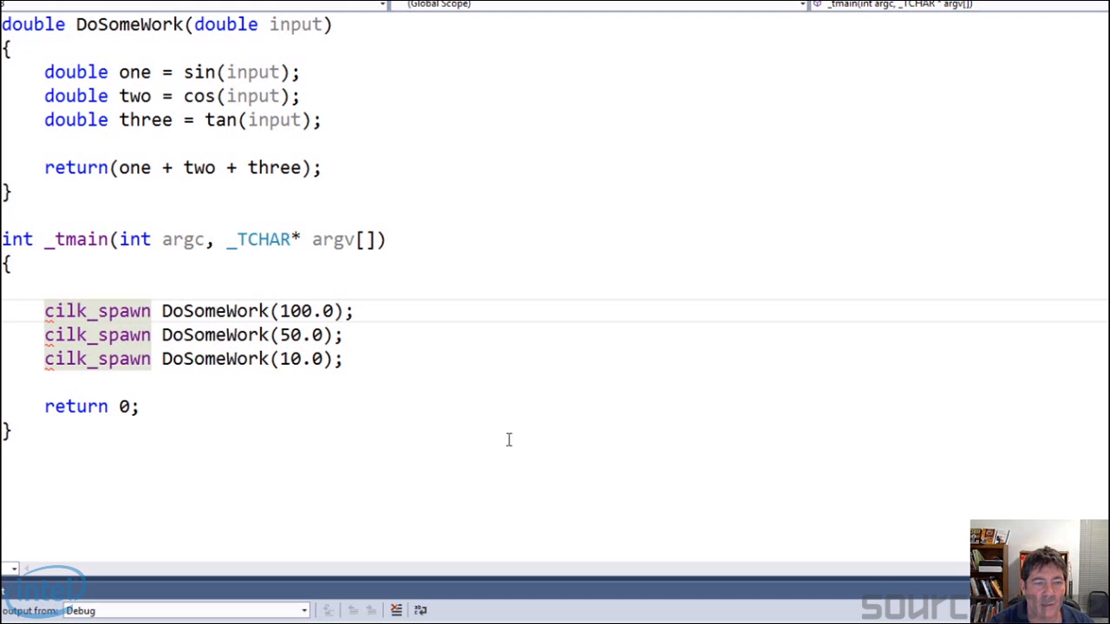
double_click(214, 310)
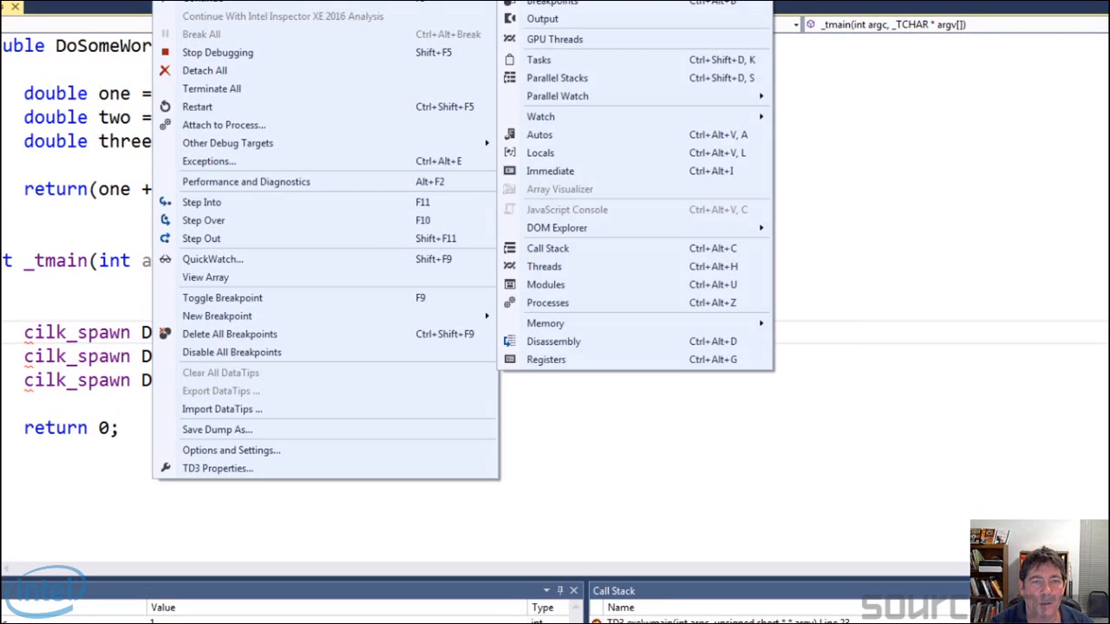
mouse_move(555, 217)
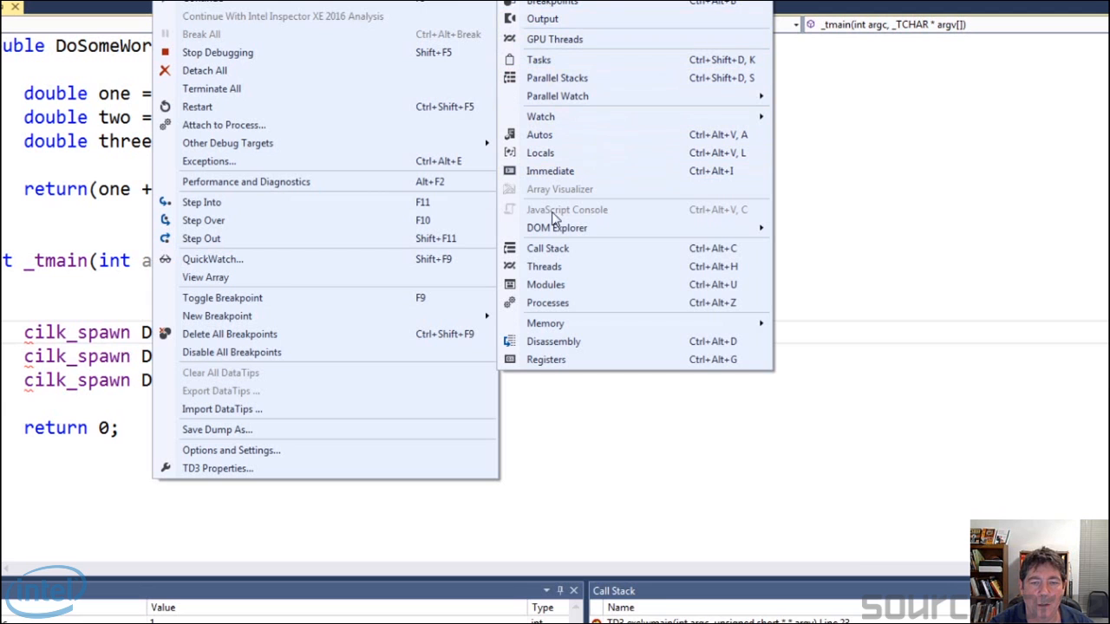
Show the wmain disassembly and highlight the call to __cilk_spawn_1::operator().
click(553, 341)
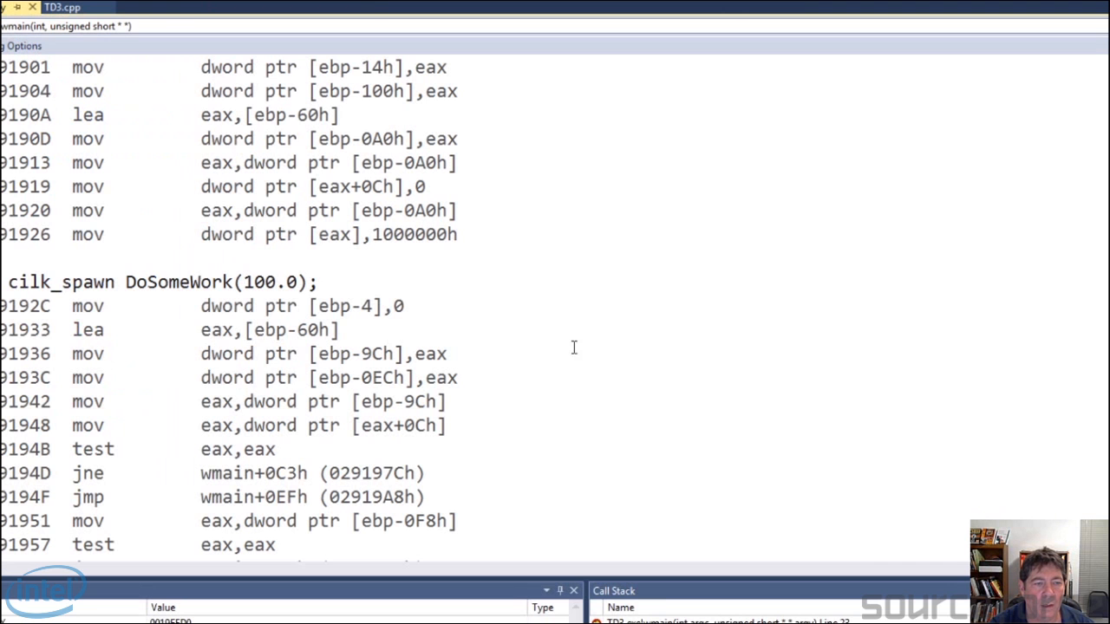
mouse_move(289, 336)
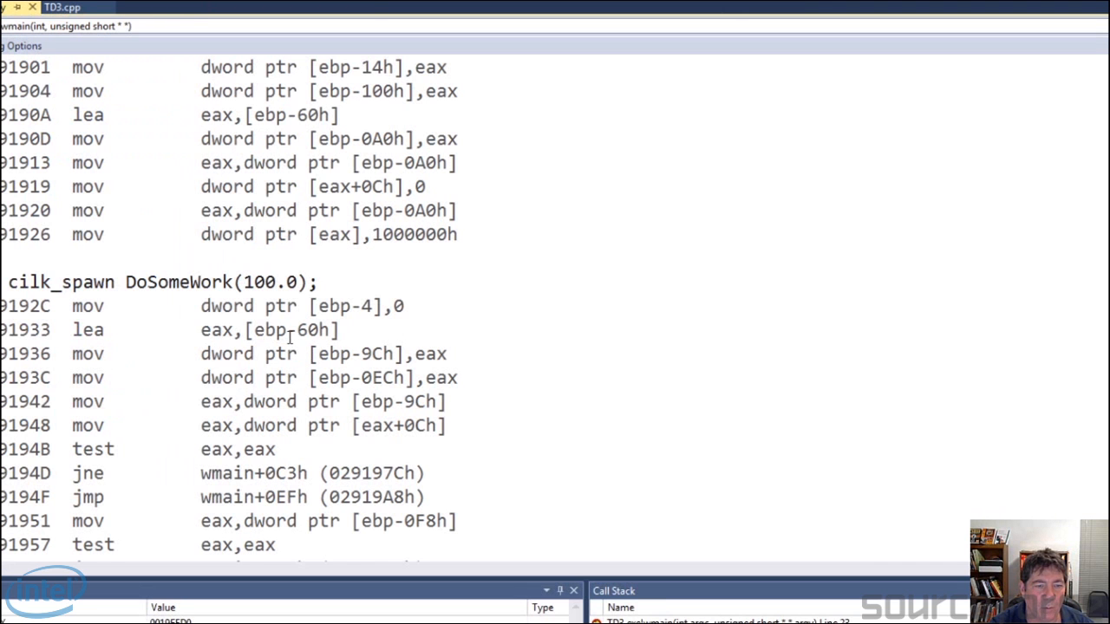
scroll(down, 3)
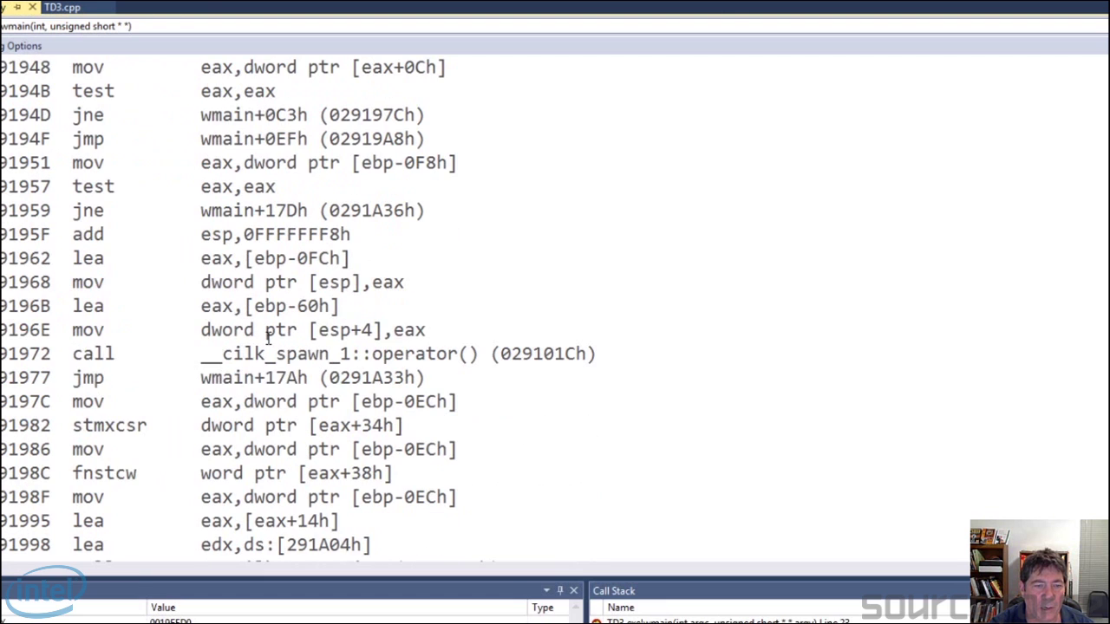
double_click(269, 354)
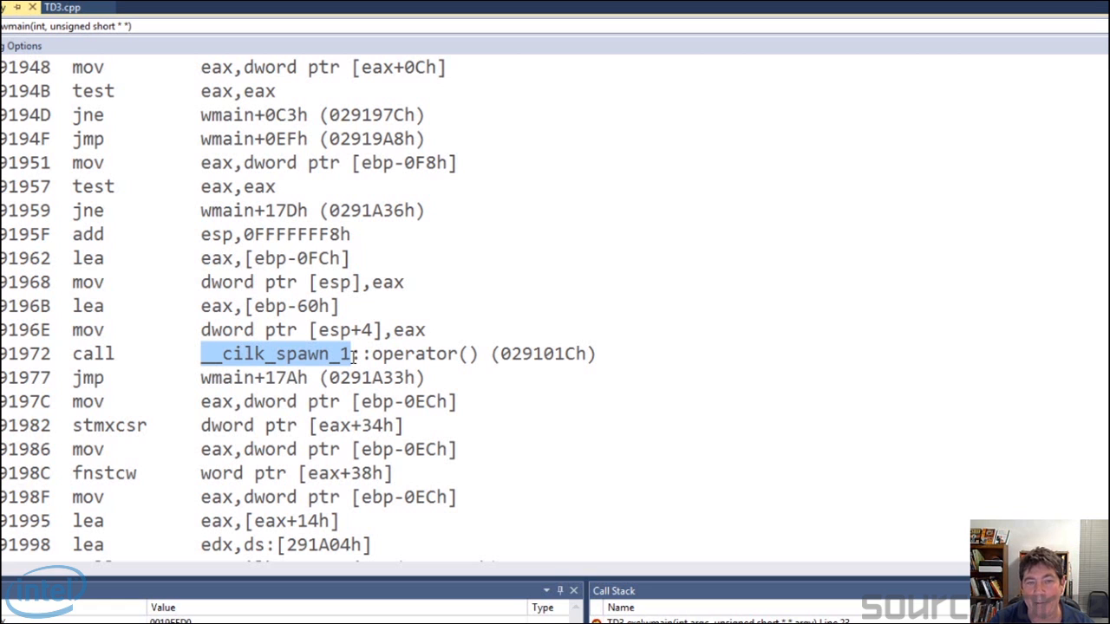
mouse_move(904, 80)
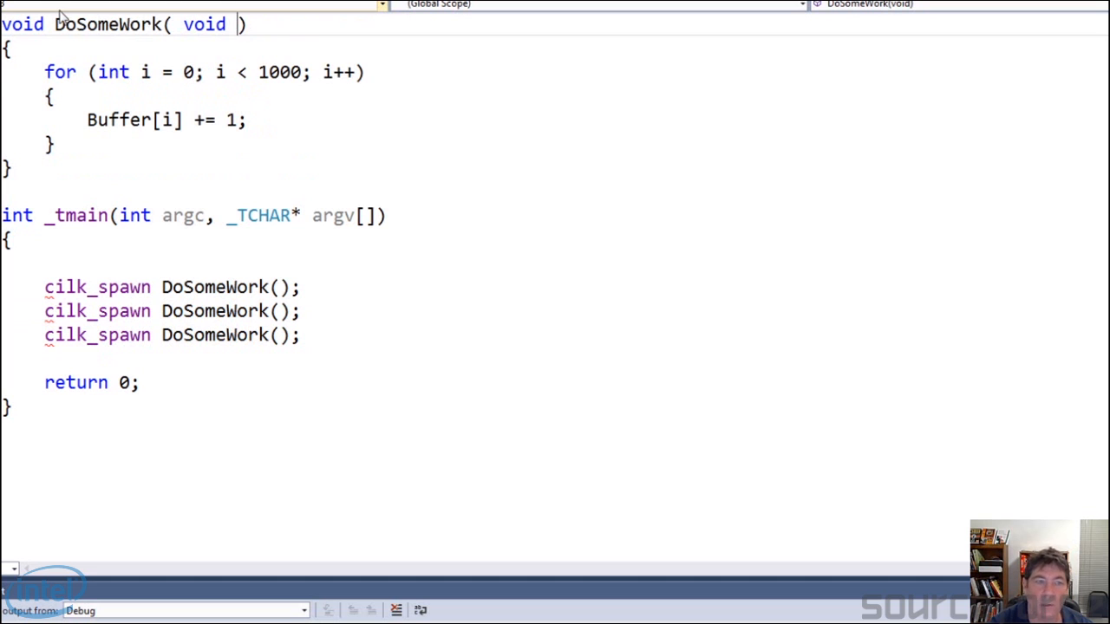
Select the DoSomeWork Buffer loop, then bring up the for line's context menu.
drag(45, 72, 246, 120)
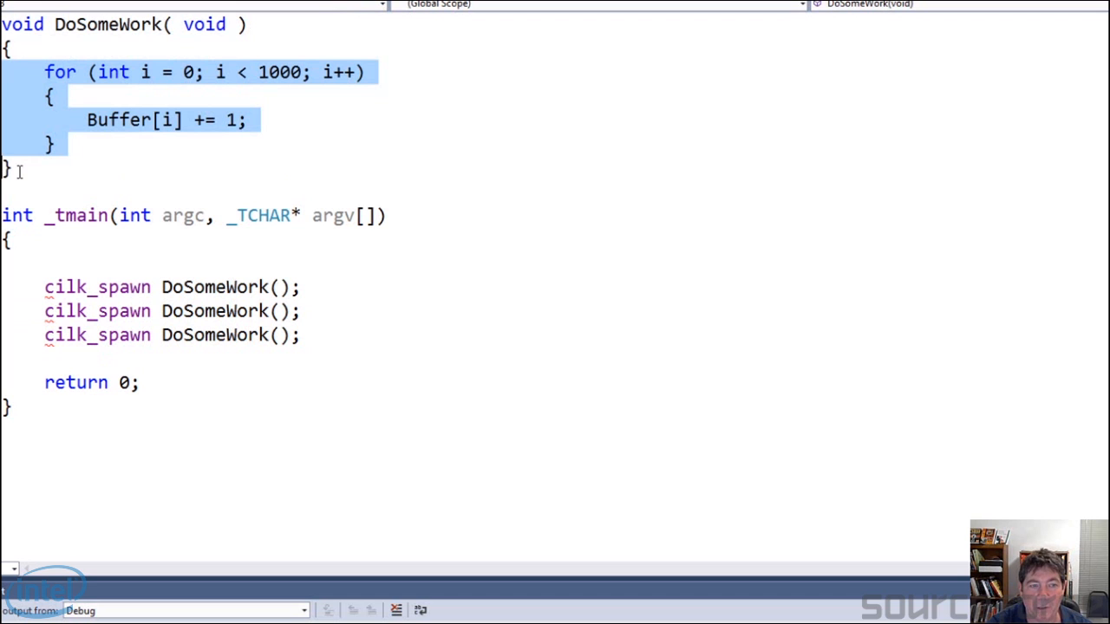
mouse_move(22, 177)
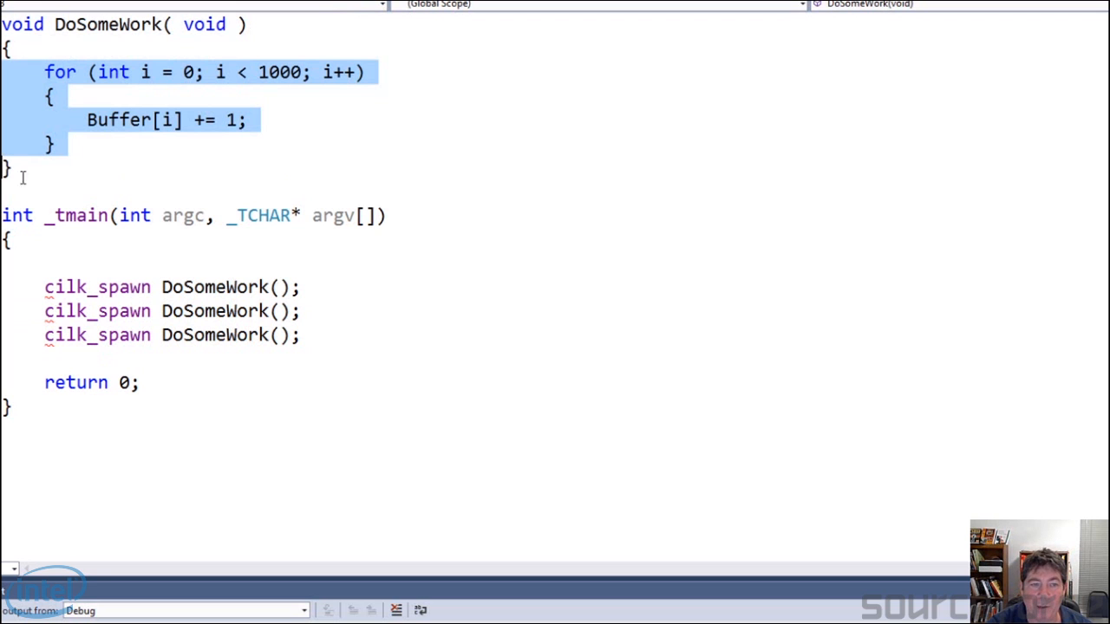
mouse_move(166, 247)
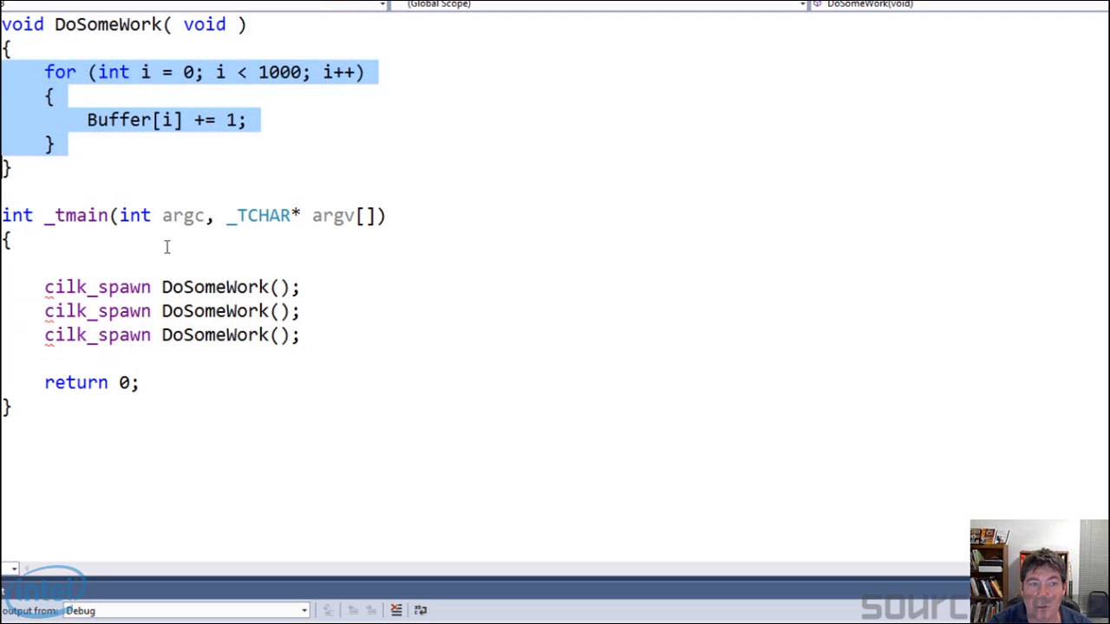
click(145, 72)
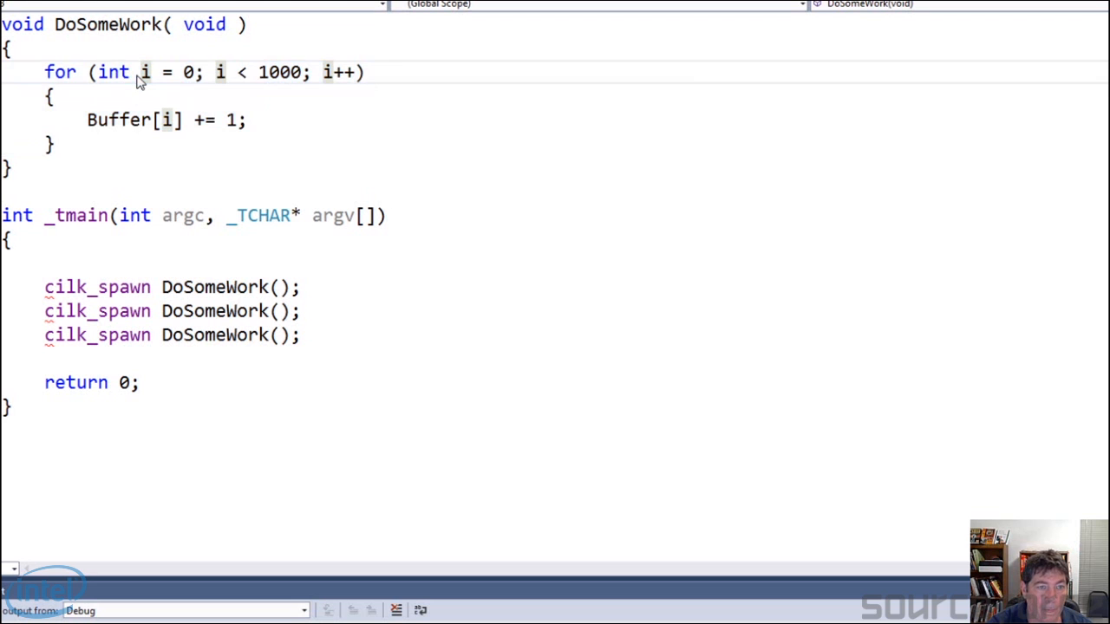
right_click(143, 78)
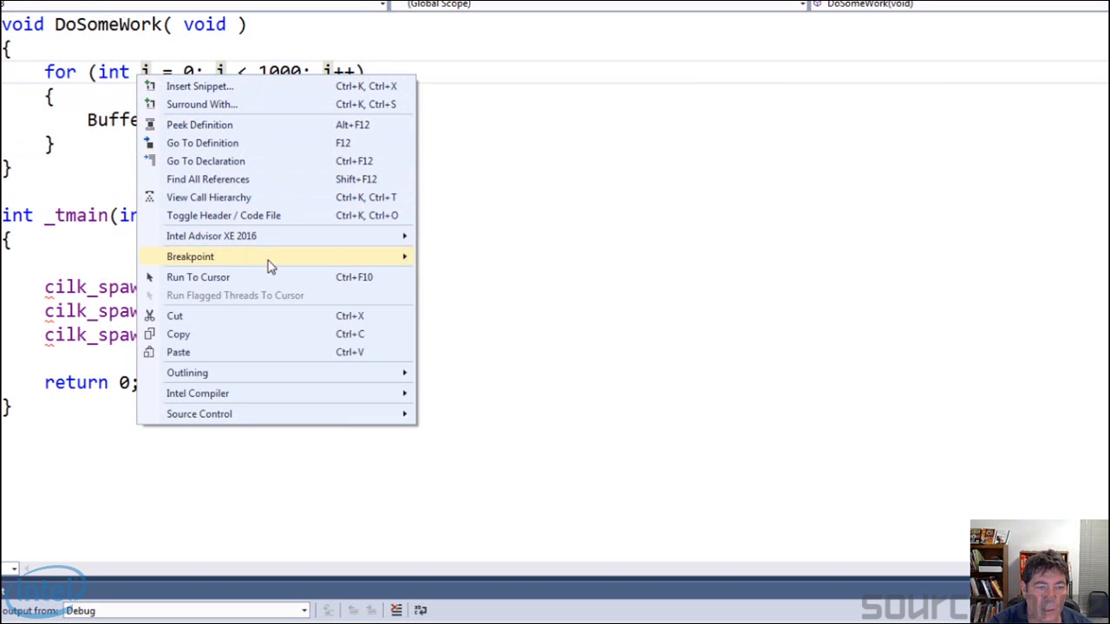